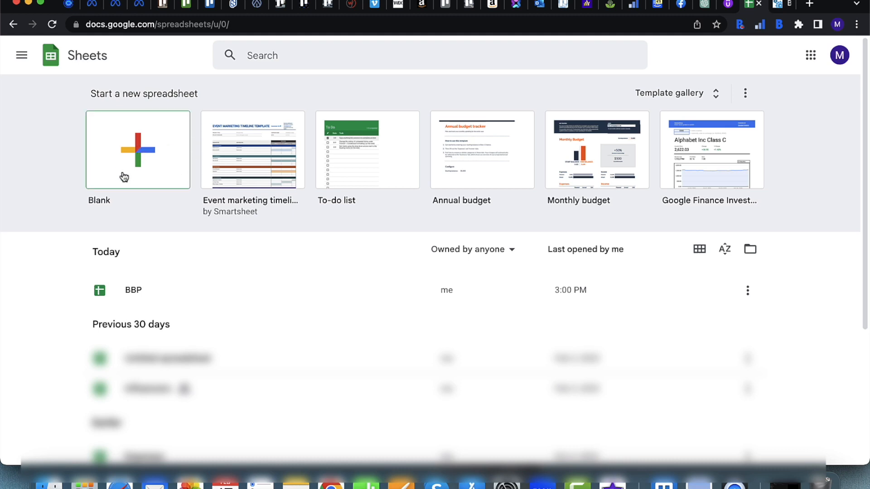
mouse_move(148, 165)
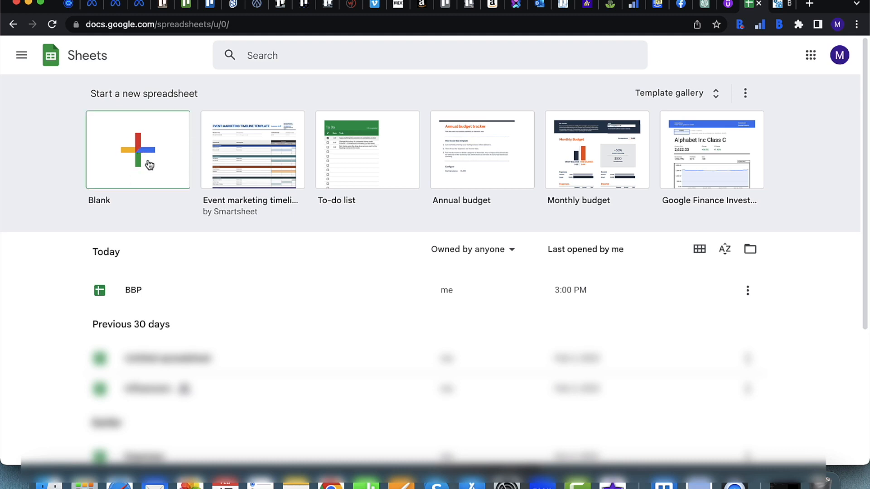
Open the BBP spreadsheet from the Google Sheets home page
left_click(132, 290)
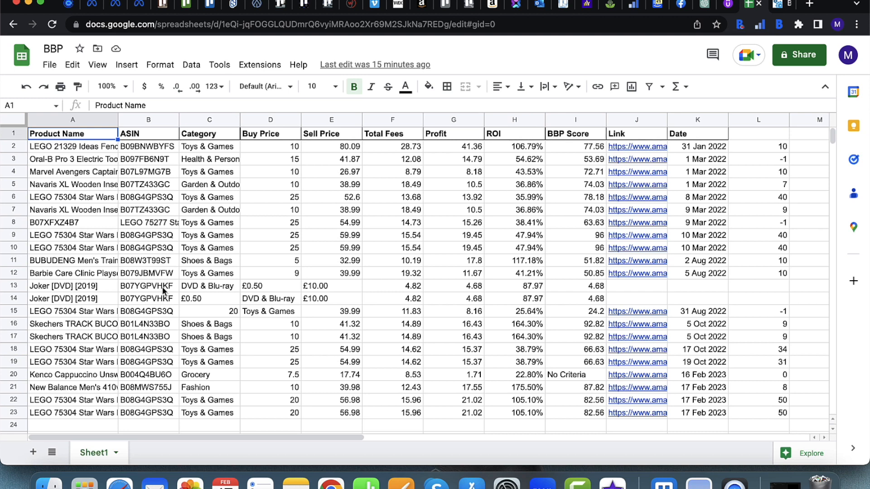
mouse_move(115, 222)
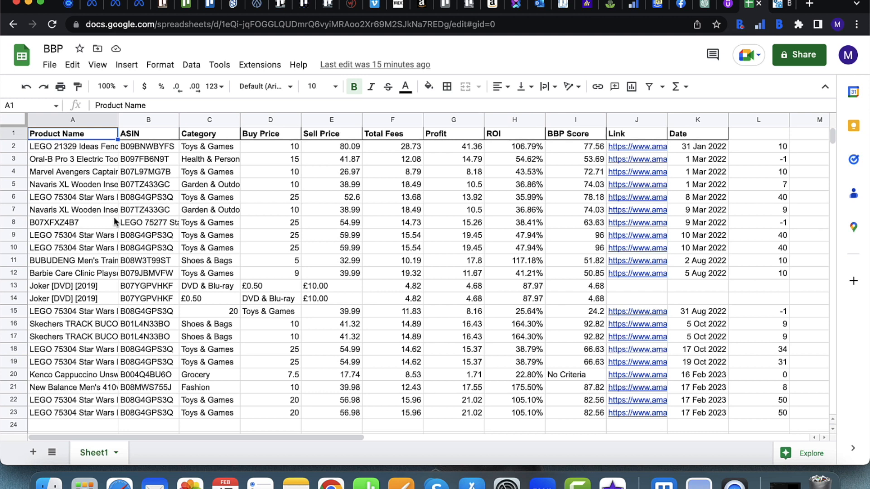
mouse_move(293, 135)
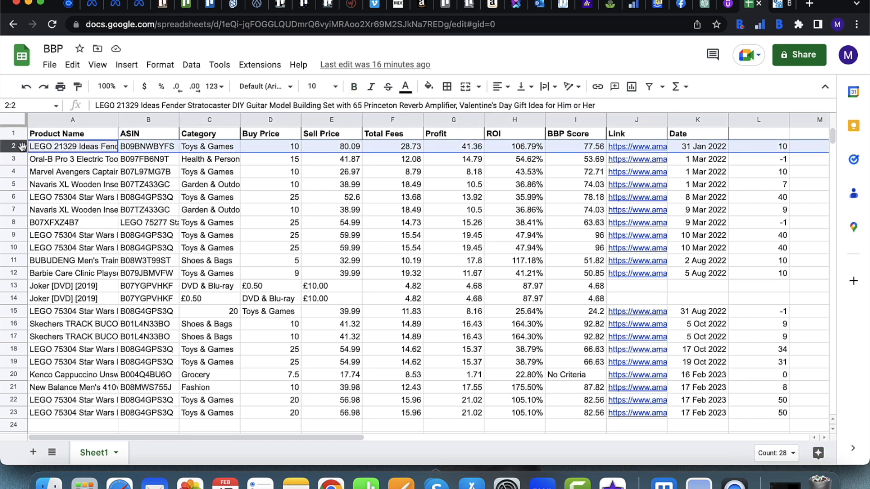
right_click(12, 146)
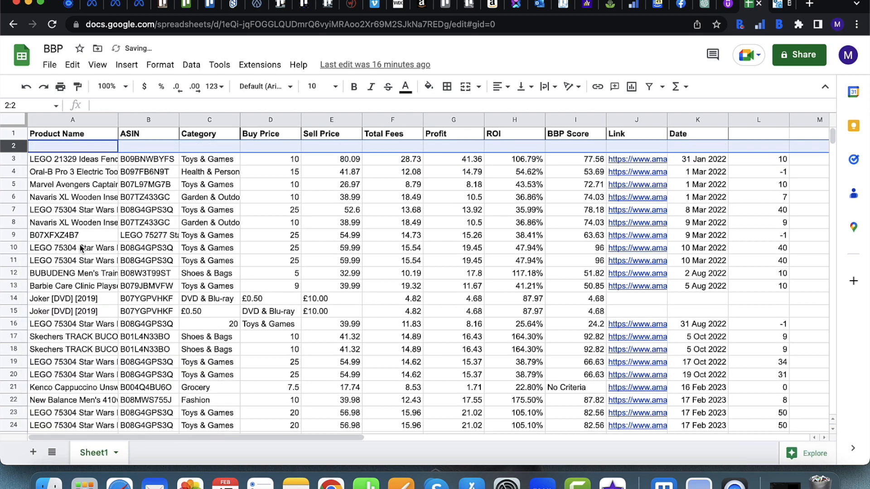
left_click(72, 145)
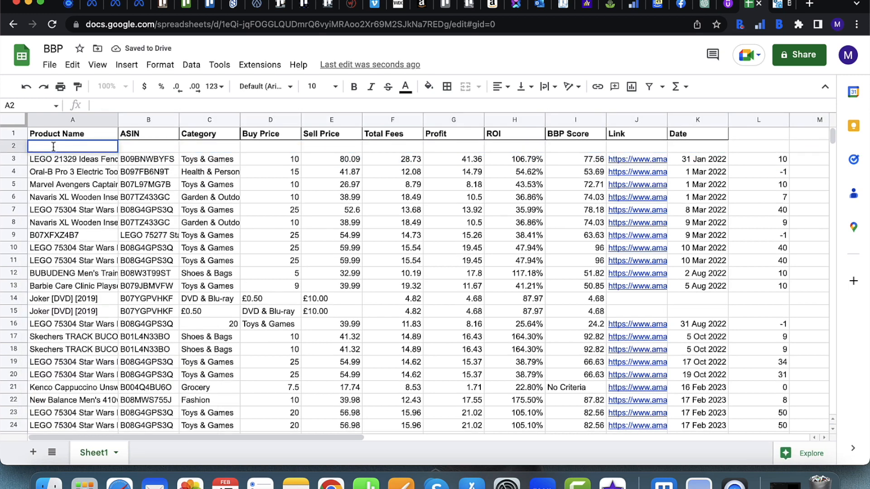
type("Product Name")
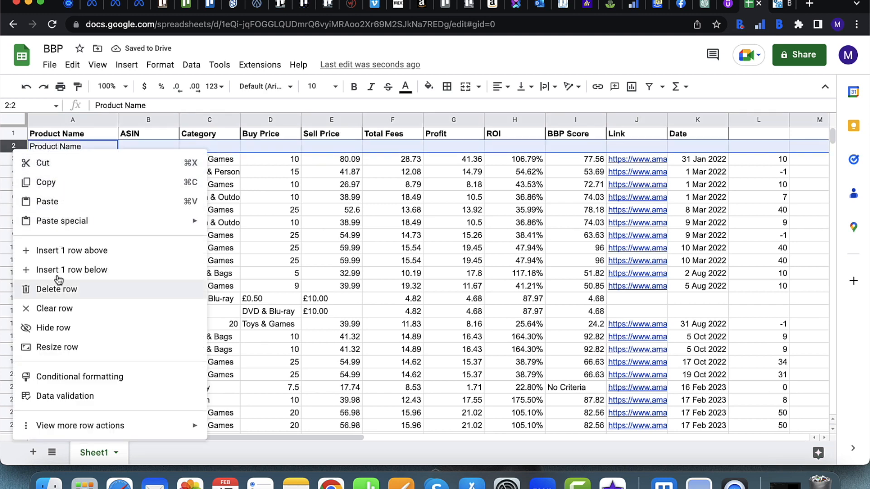
left_click(55, 289)
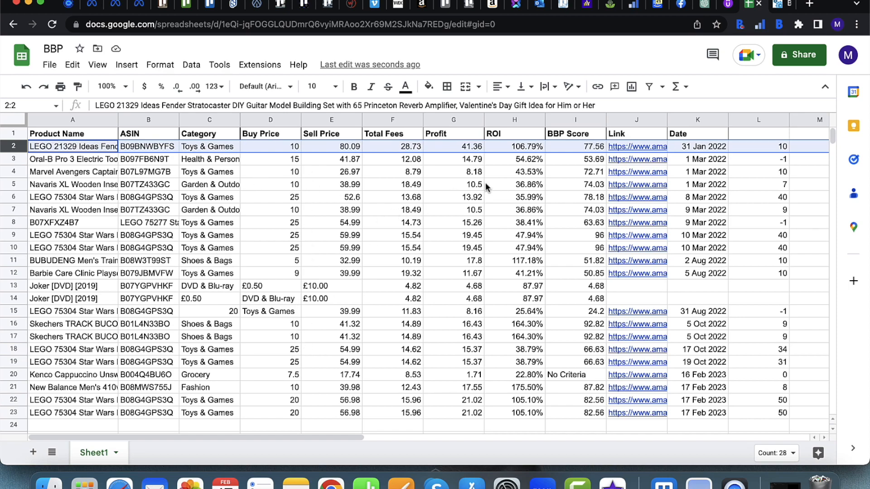
scroll("right", 3)
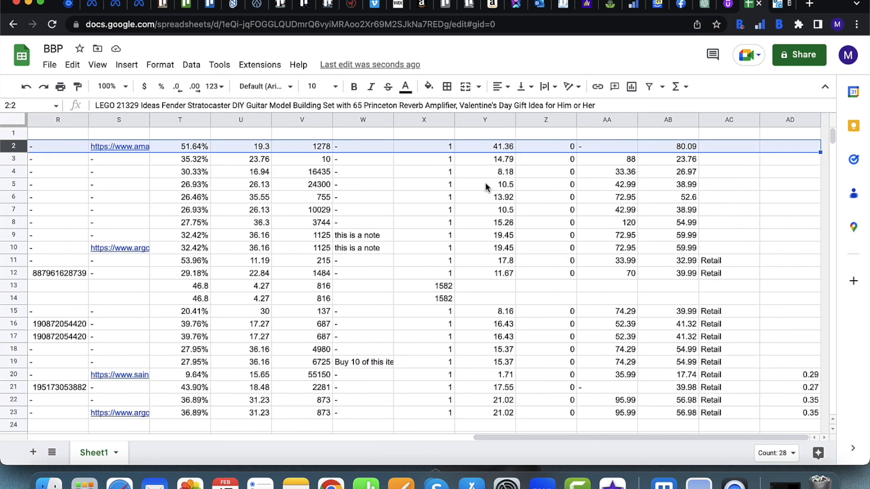
scroll("left", 3)
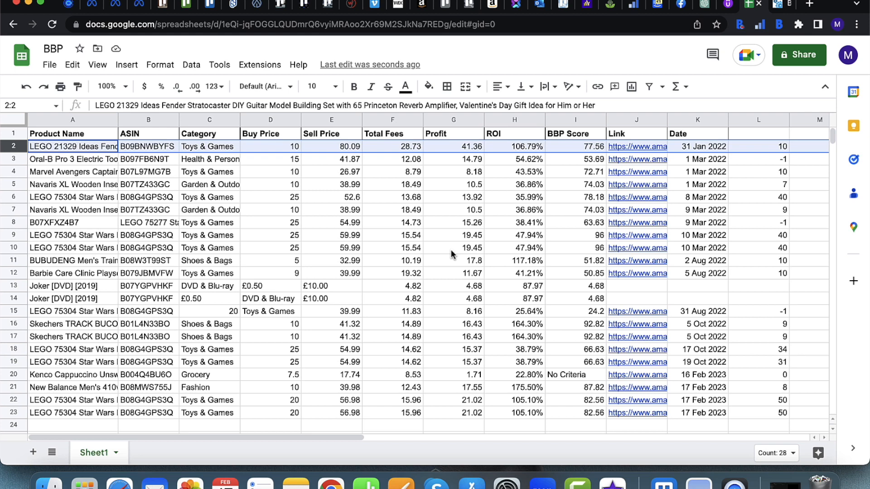
left_click(289, 24)
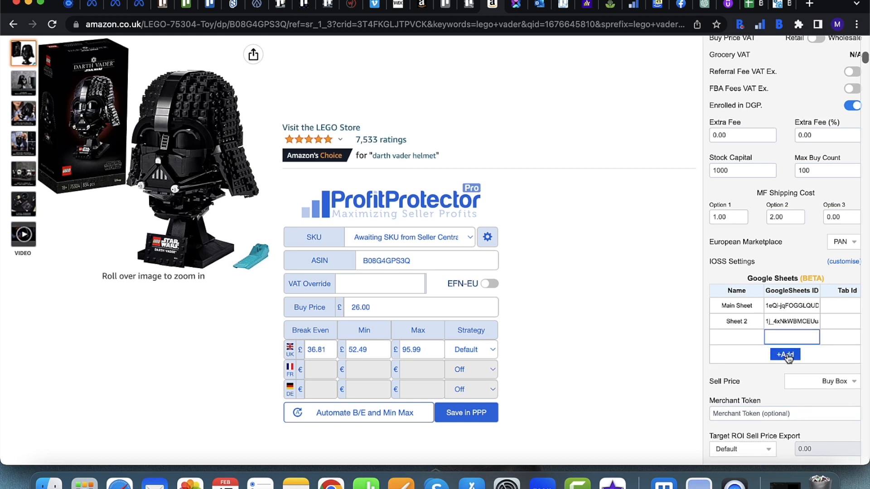
Add a Google Sheets entry named Example holding the BBP spreadsheet's ID
left_click(784, 354)
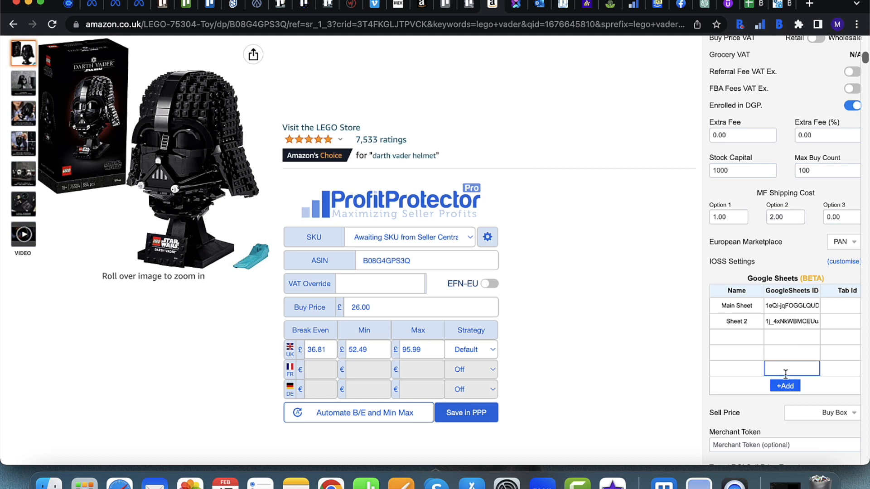
type("a7REDv/edit#gid=0")
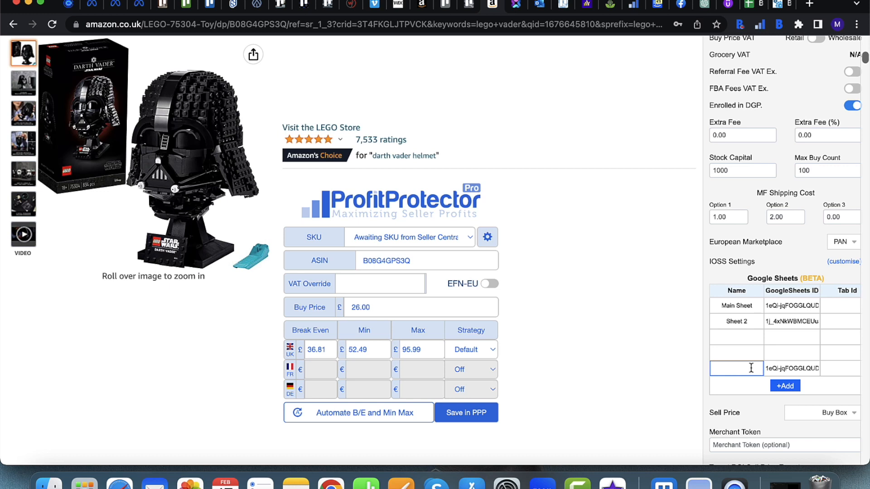
type("Example")
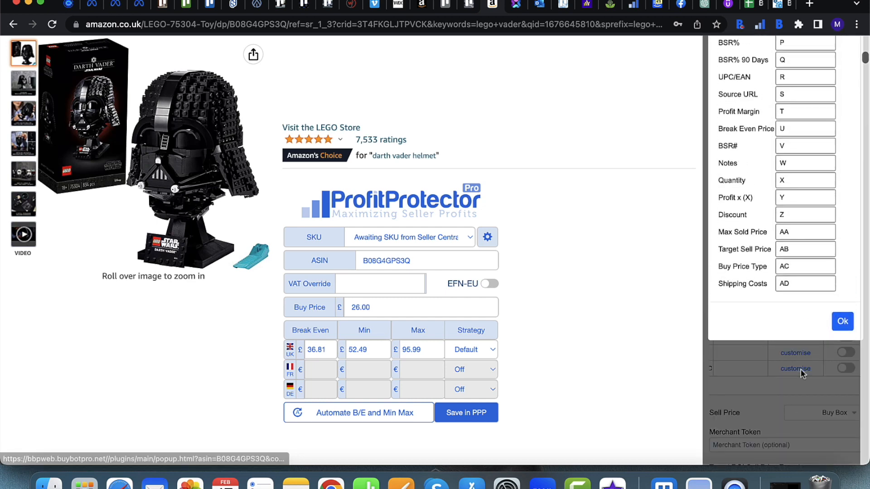
Set the Product Name column letter to B and confirm the column mapping
scroll("up", 3)
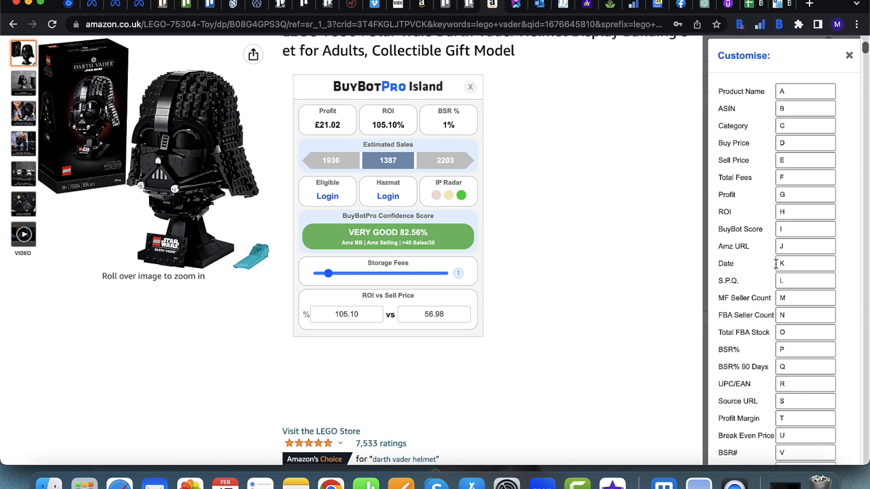
mouse_move(750, 113)
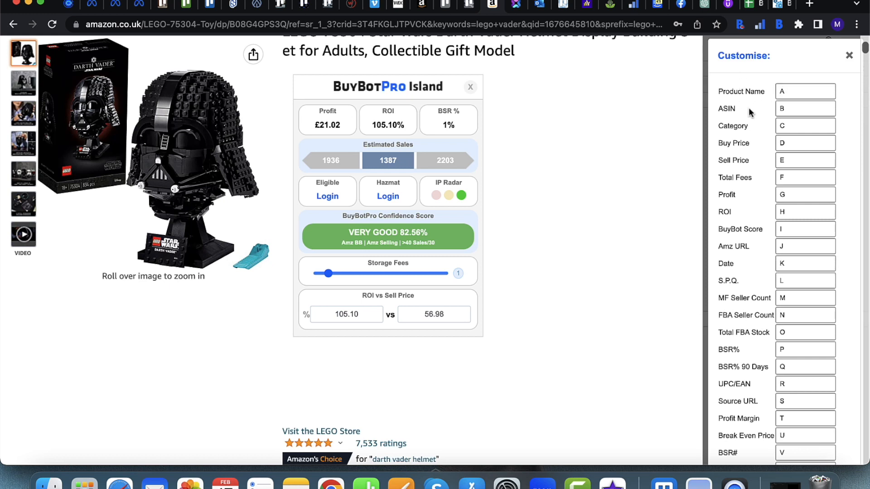
mouse_move(770, 139)
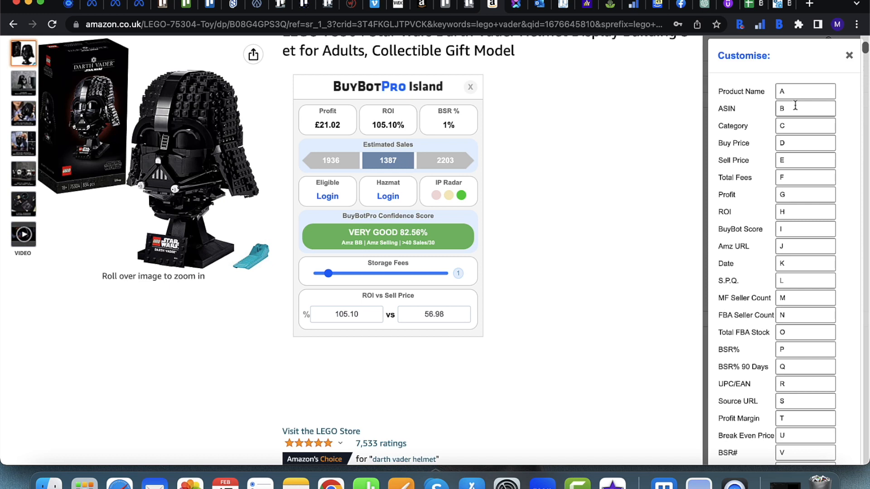
left_click(805, 108)
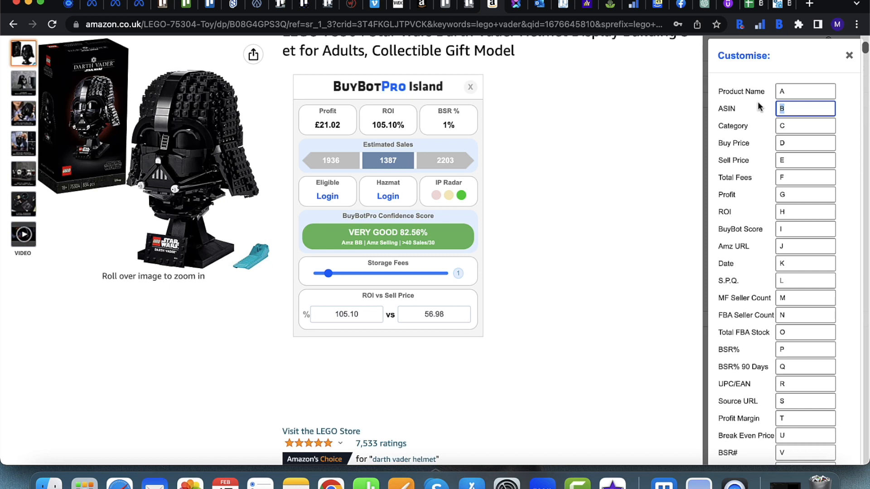
left_click(805, 90)
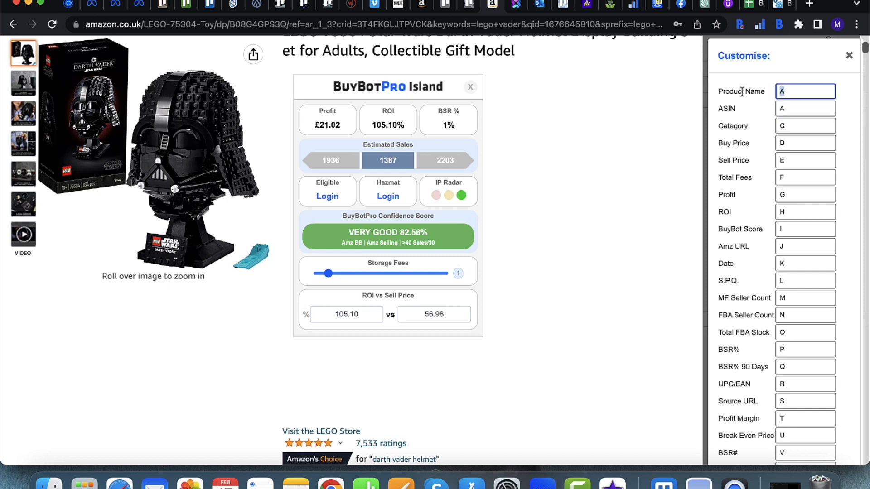
type("B")
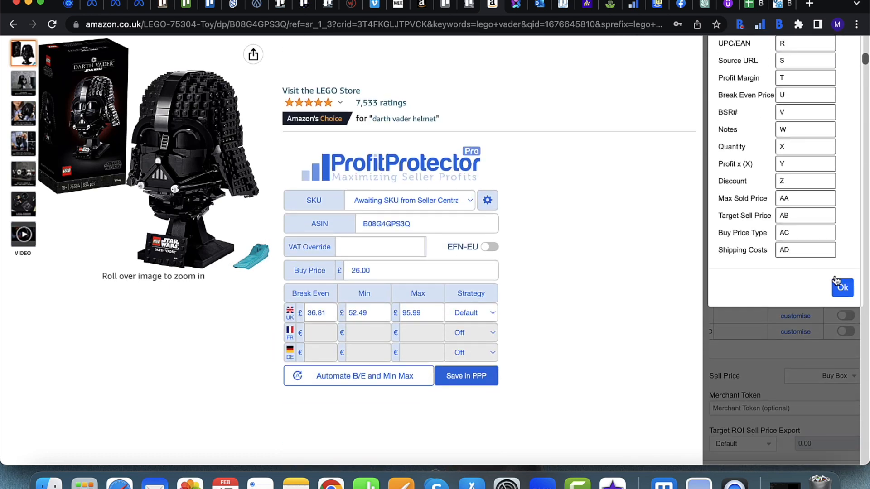
left_click(841, 288)
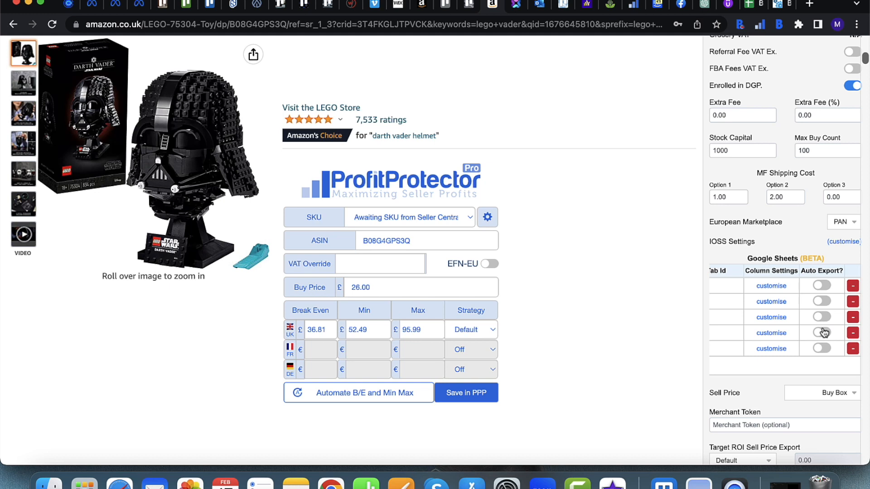
Toggle Auto Export for the last sheet on and off, leaving it off
left_click(820, 348)
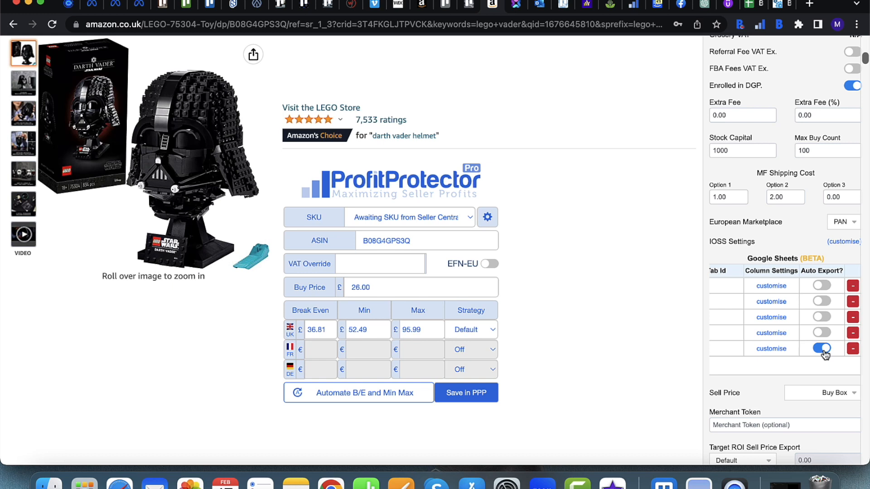
left_click(822, 348)
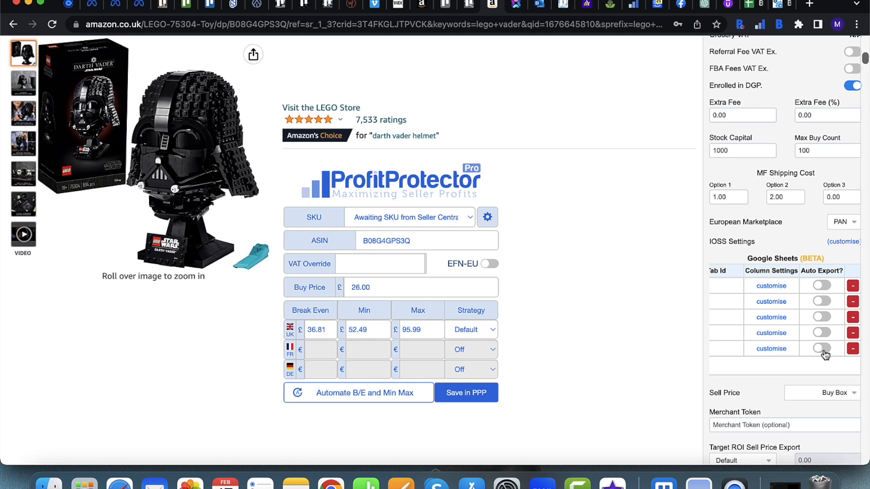
left_click(820, 348)
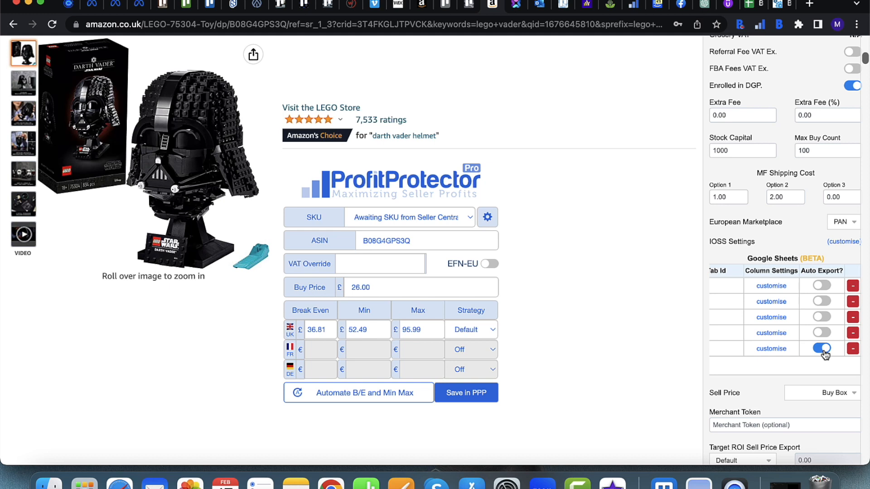
left_click(822, 348)
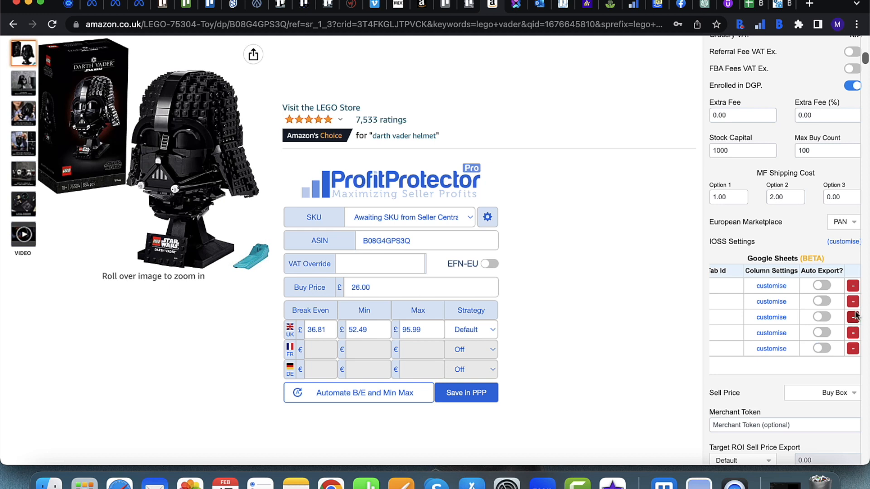
Remove two unneeded Google Sheets connections, leaving three entries
left_click(853, 318)
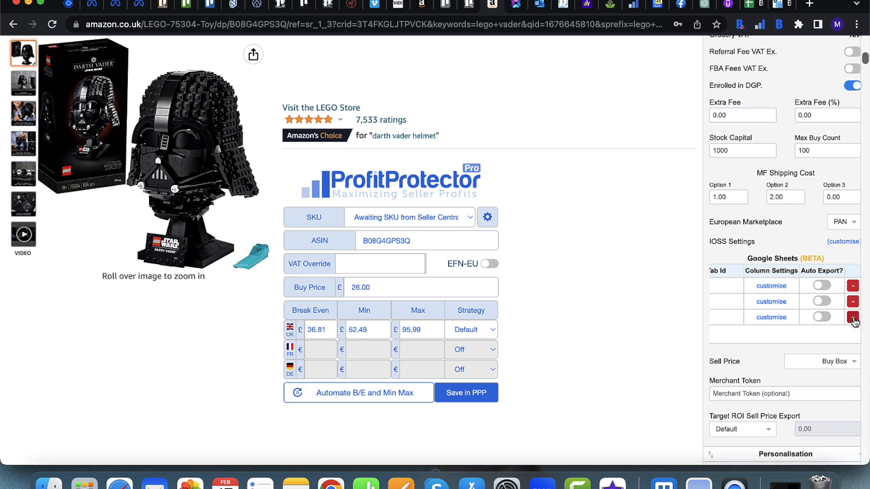
left_click(854, 317)
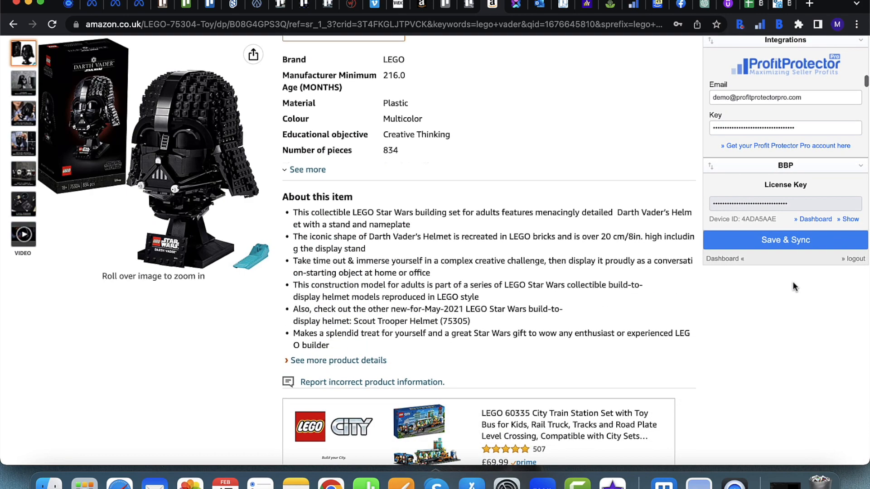
Save and sync the settings and return to the calculator showing buy 20.00, sell 56.98
left_click(785, 239)
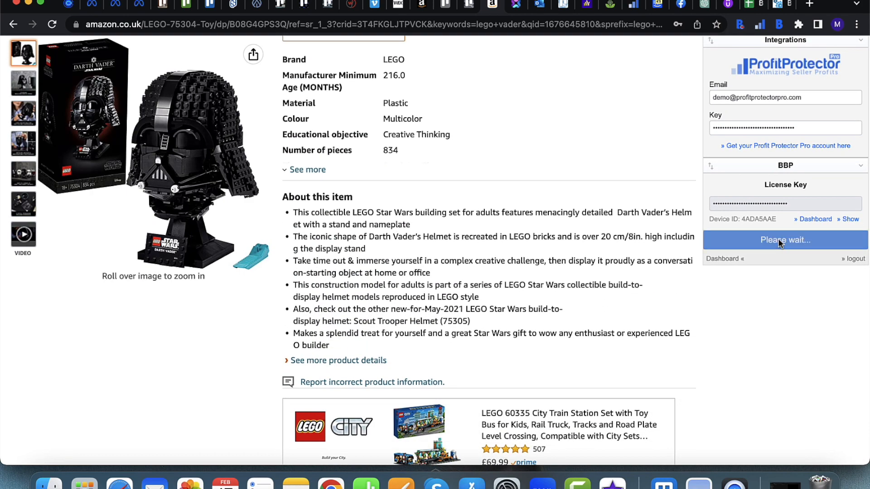
left_click(783, 240)
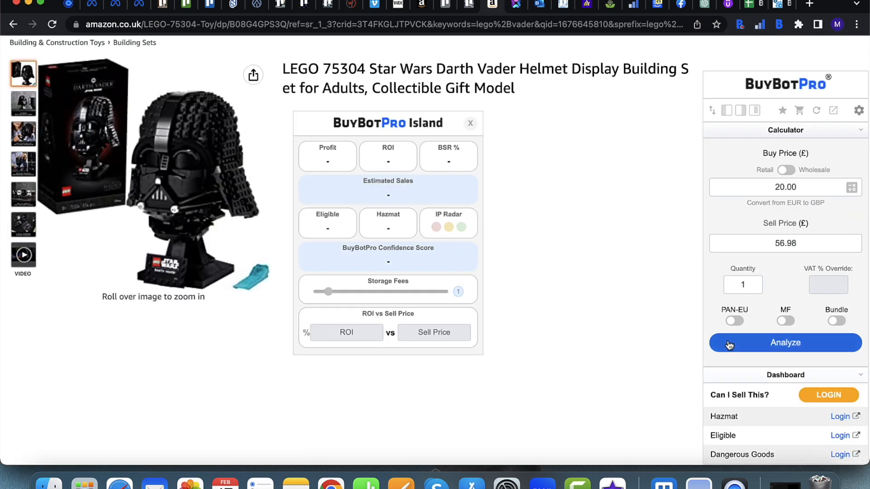
Analyse the LEGO Darth Vader Helmet (profit 21.02, ROI 105%) and export it to the Main Sheet
left_click(785, 343)
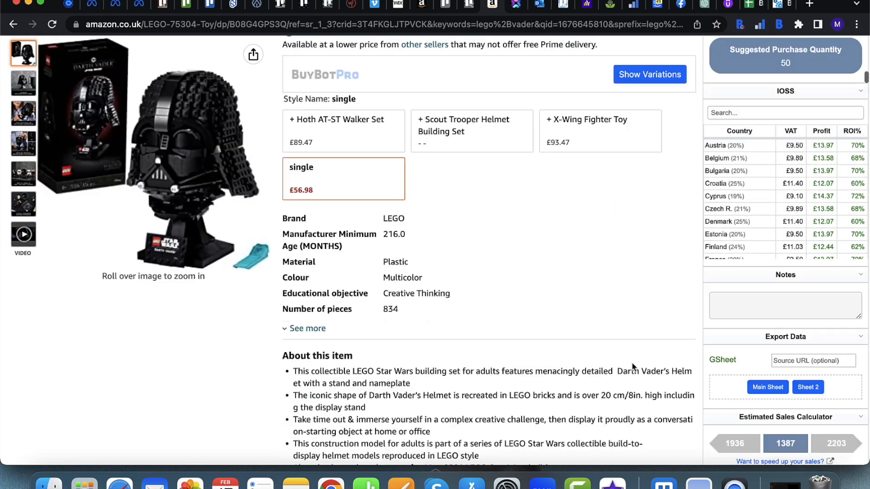
scroll("down", 3)
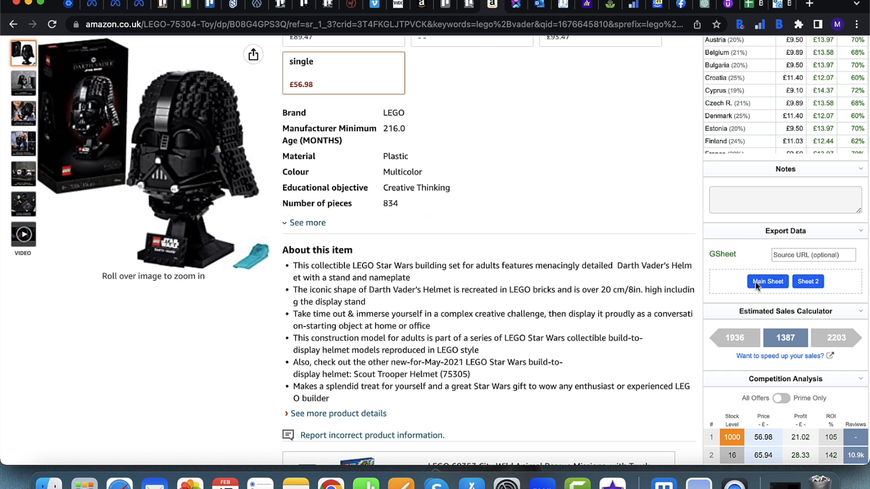
mouse_move(743, 291)
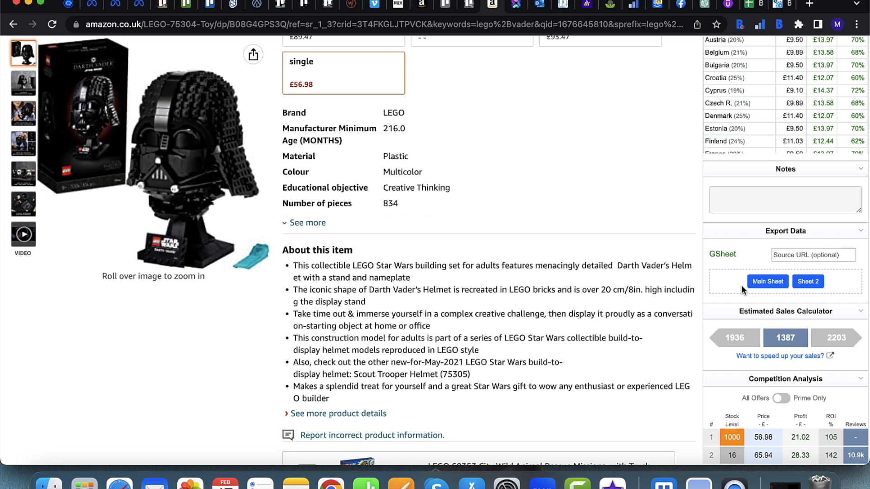
mouse_move(760, 300)
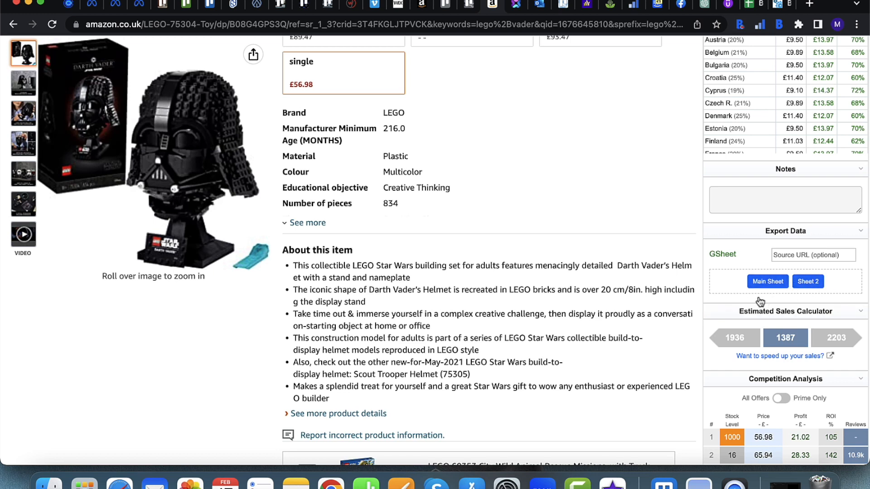
mouse_move(742, 263)
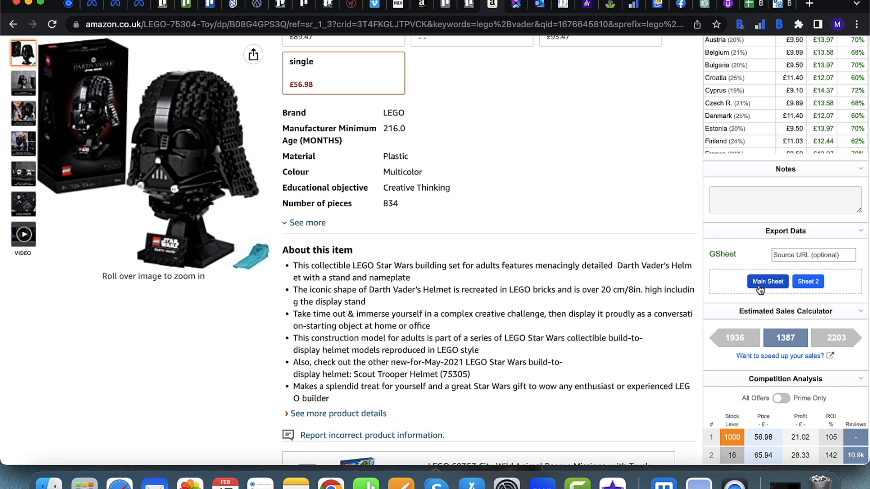
left_click(767, 281)
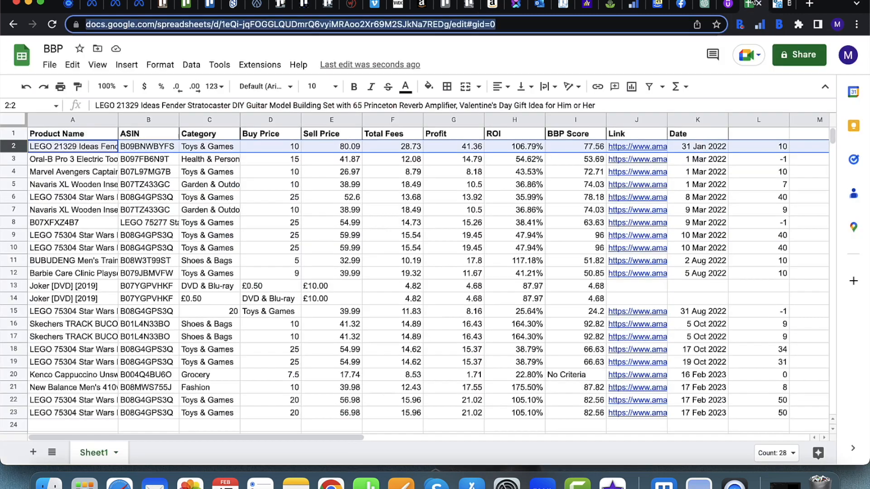
Scroll to the new row 24 for the LEGO 75304 helmet, dated 17 Feb 2023
scroll("down", 3)
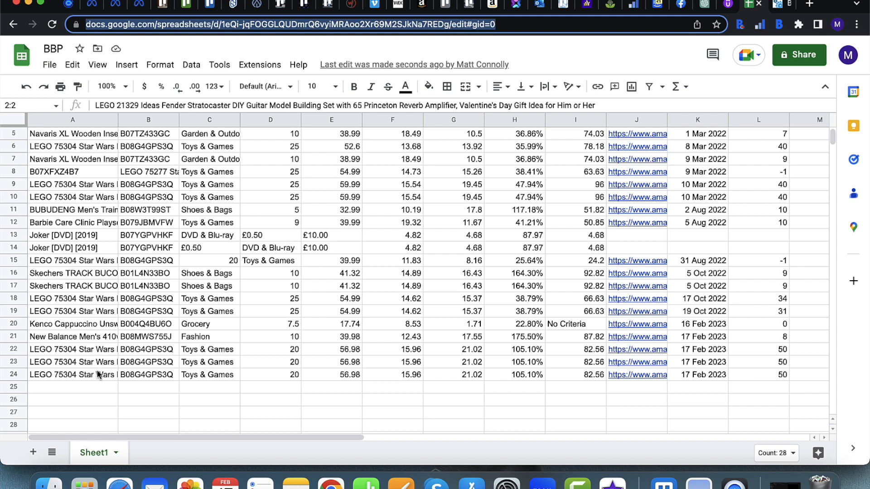
mouse_move(475, 338)
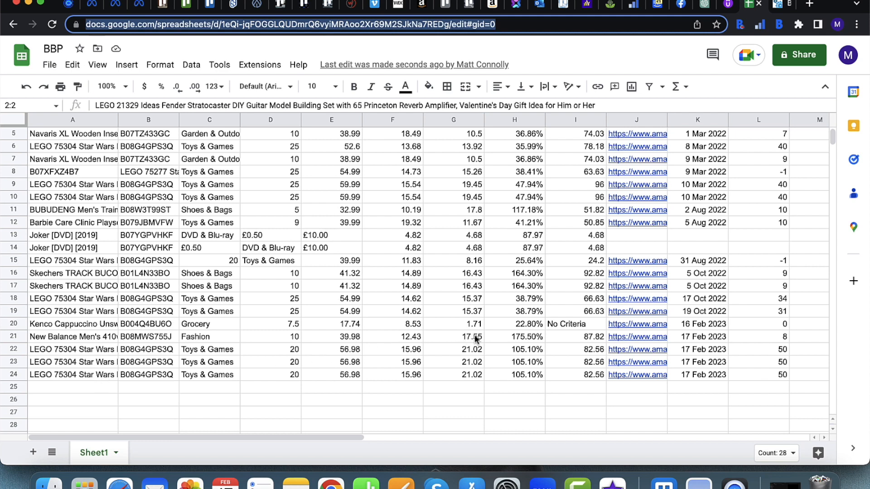